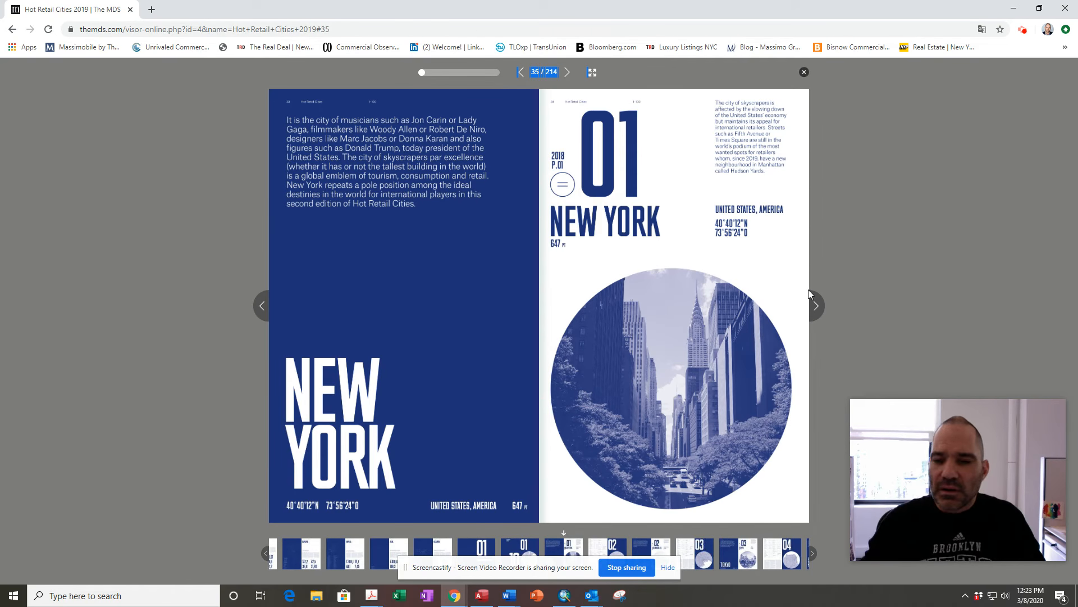
# Advance the flipbook from the New York spread to the Los Angeles (city 02) spread, 37 of 214
pyautogui.click(815, 306)
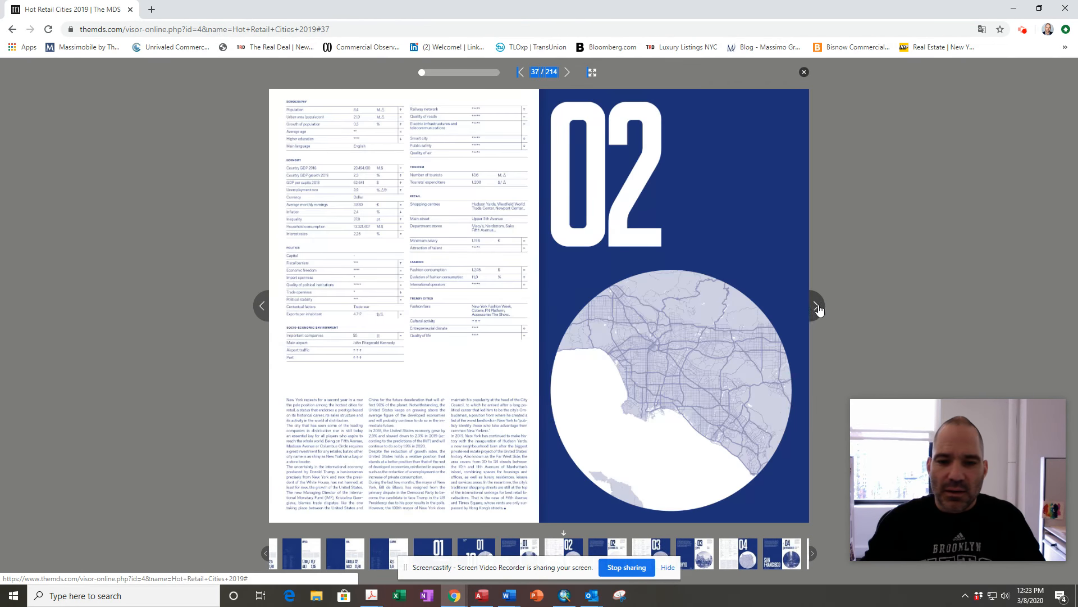